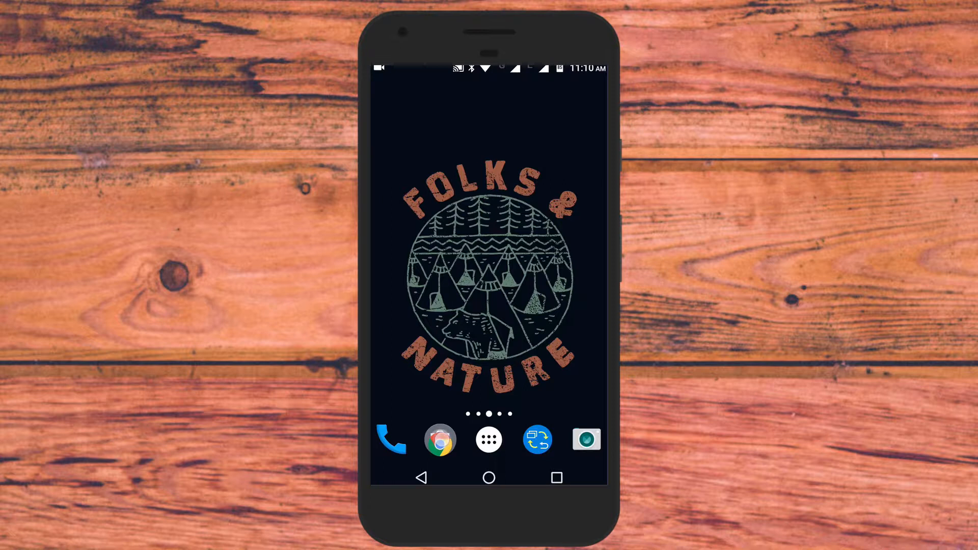
Step: Reach the Buttons remapper (no root) listing in Google Play Store
click(440, 440)
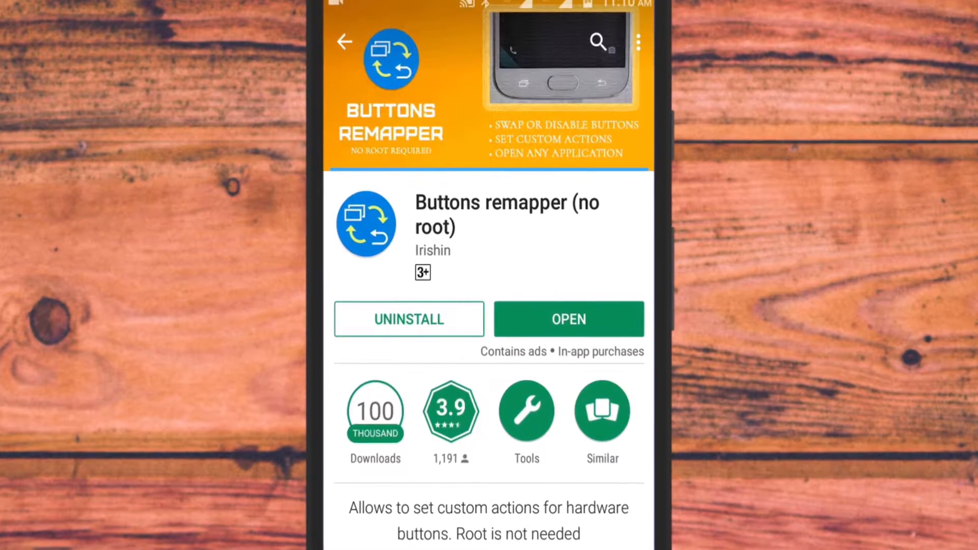
Step: Launch Buttons remapper from its Play Store page, landing on the Remap buttons service page
click(569, 323)
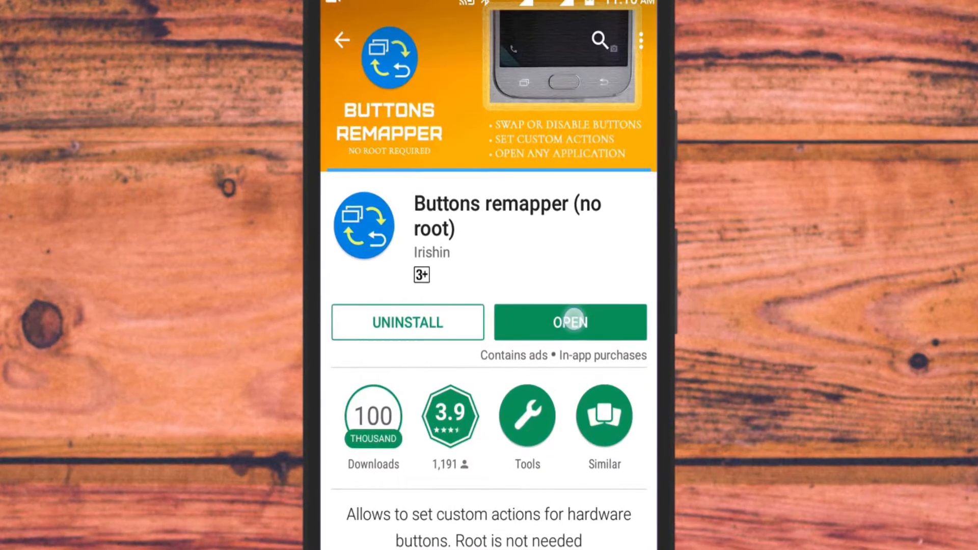
scroll(up, 3)
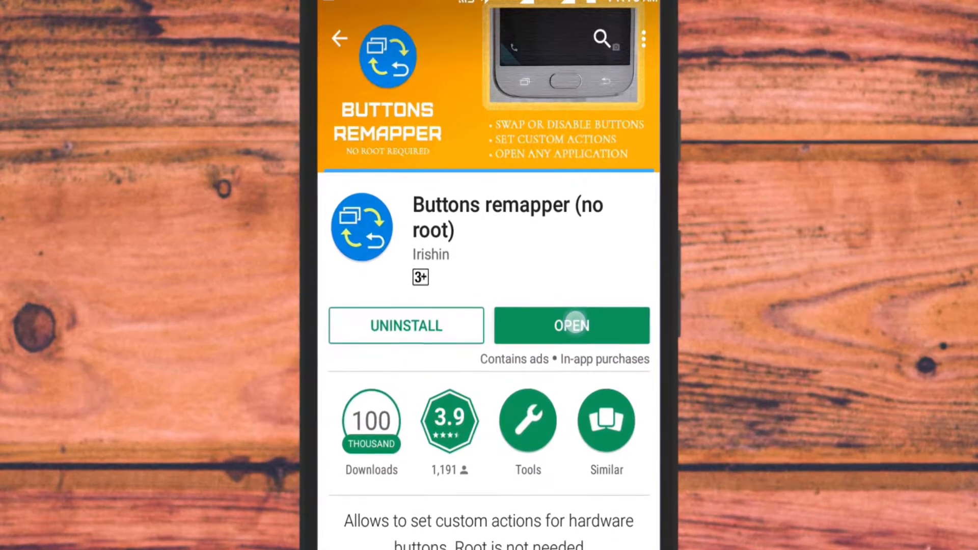
click(571, 325)
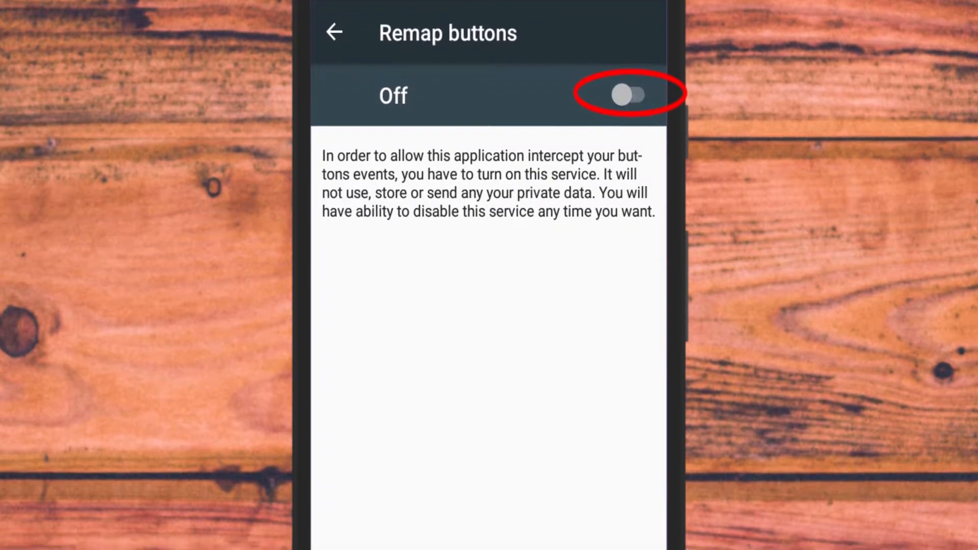
Step: Switch on the Remap buttons service and confirm OK in the Use Remap buttons? dialog
click(628, 96)
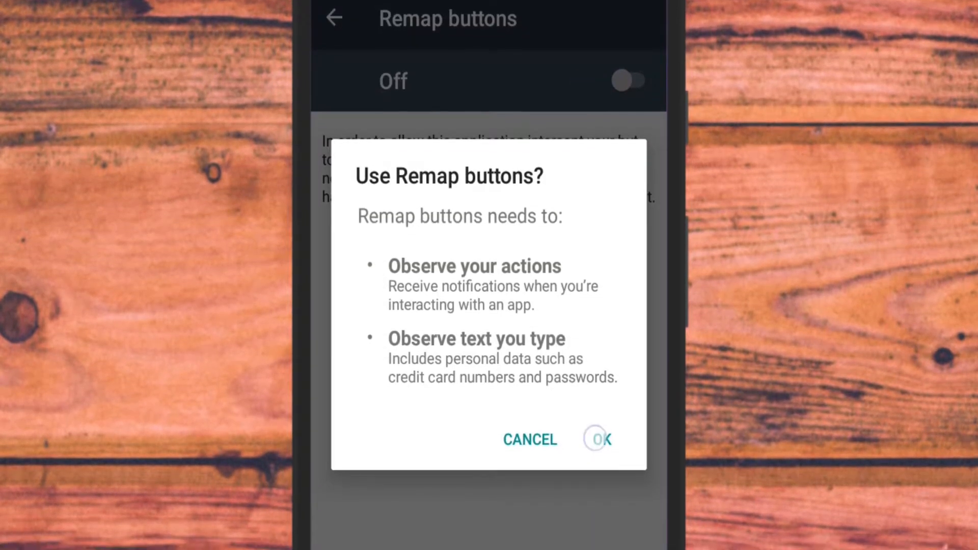
click(597, 440)
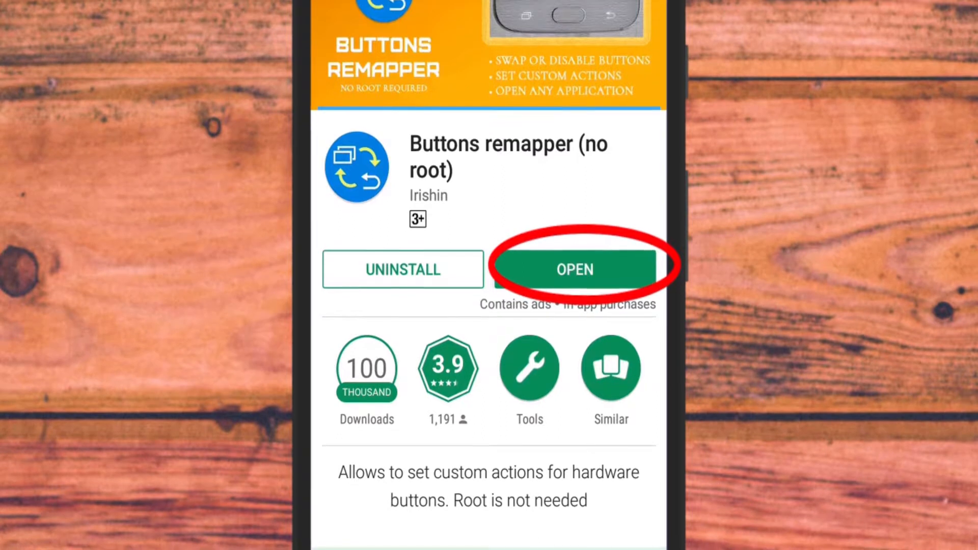
Step: Reopen Buttons remapper and add a new Short and long press action
click(575, 269)
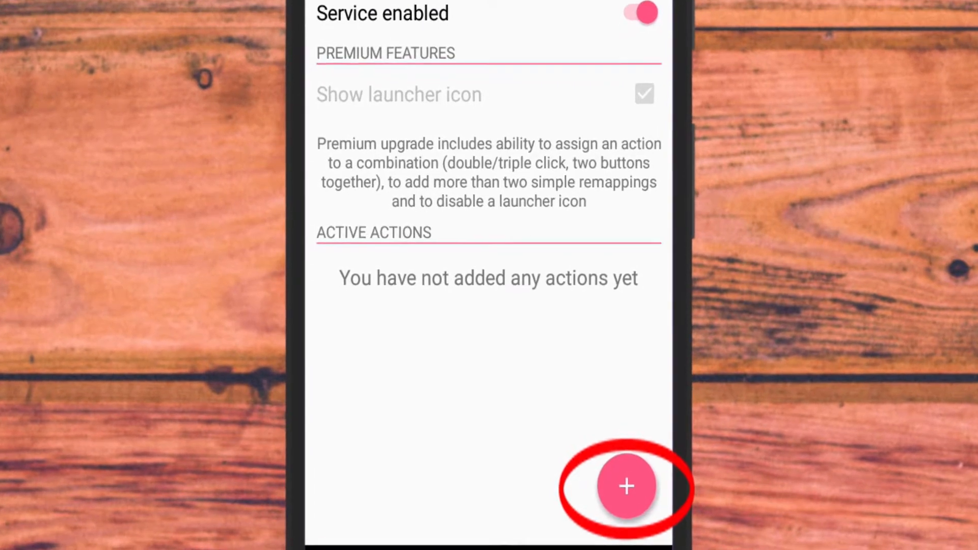
click(627, 486)
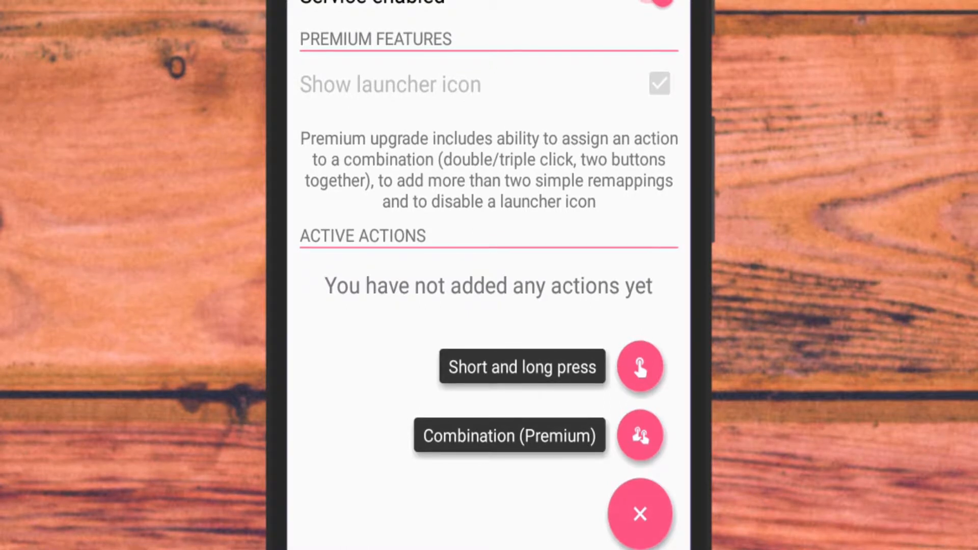
click(640, 367)
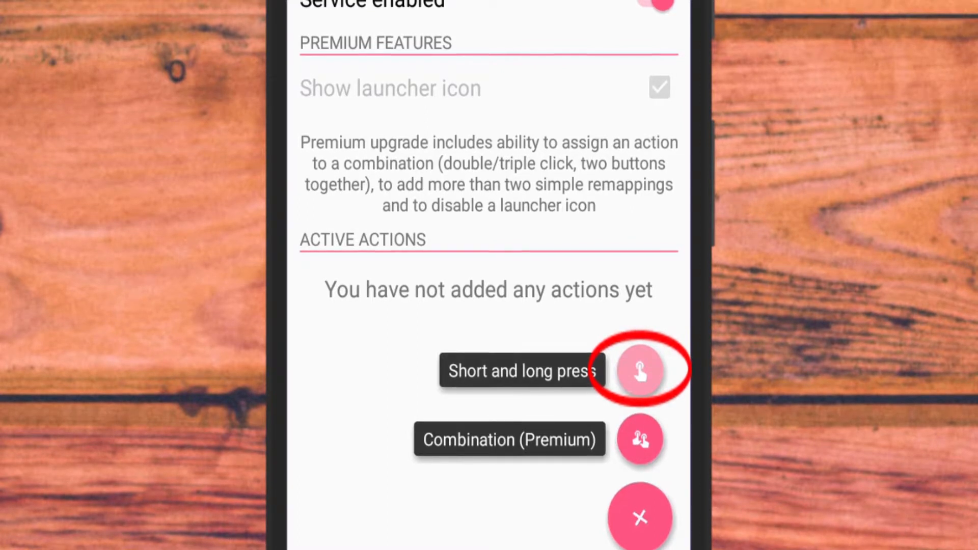
click(640, 371)
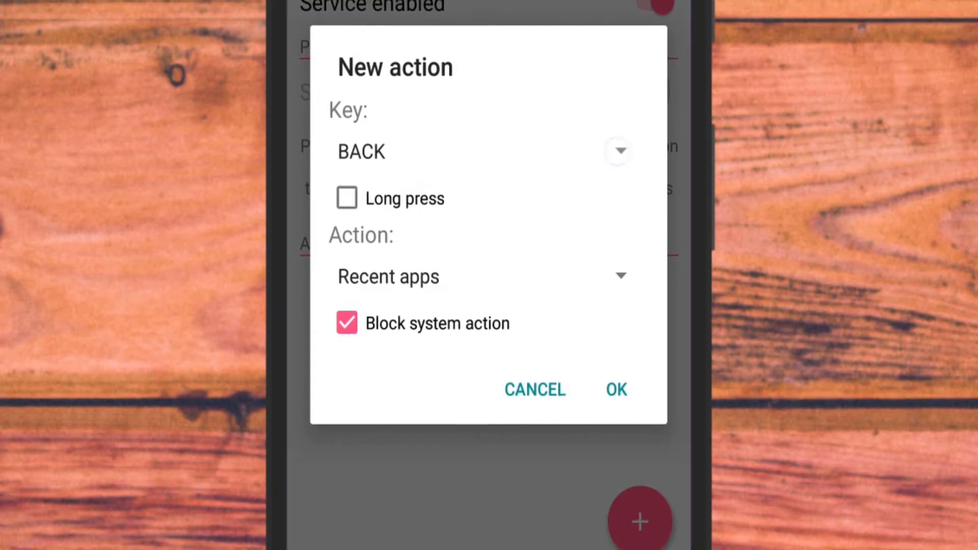
Step: Map VOLUME_UP to Open dialer and VOLUME_DOWN to Open camera, blocking the system action, and save both
click(618, 151)
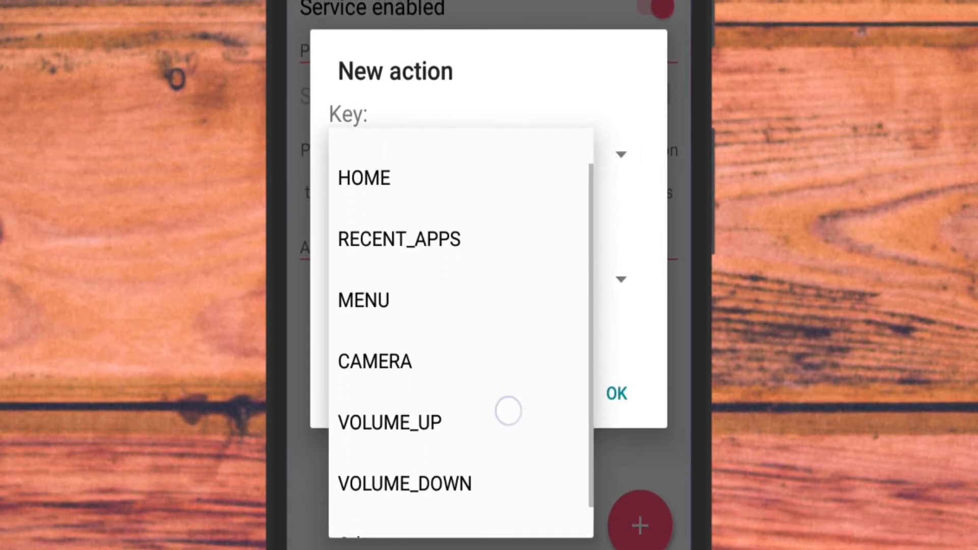
scroll(up, 3)
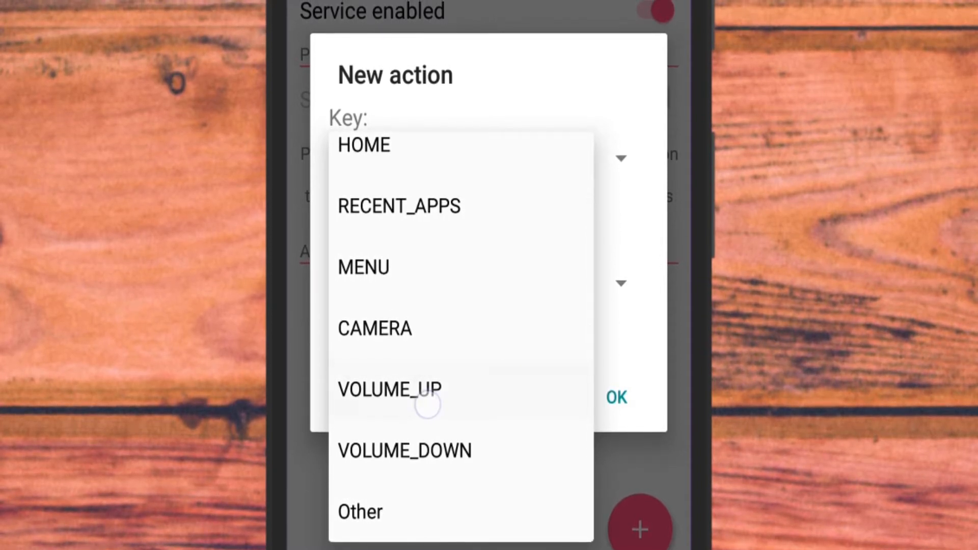
click(388, 389)
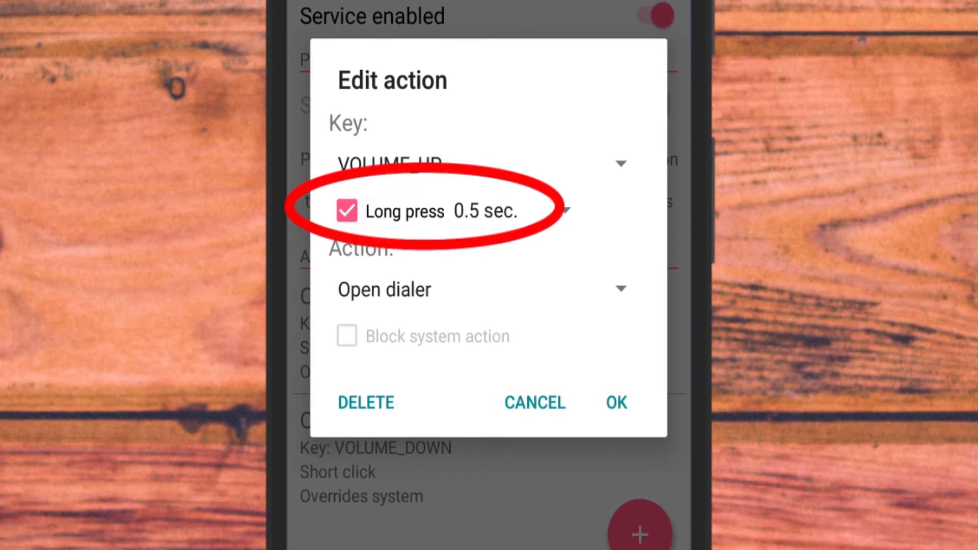
click(616, 404)
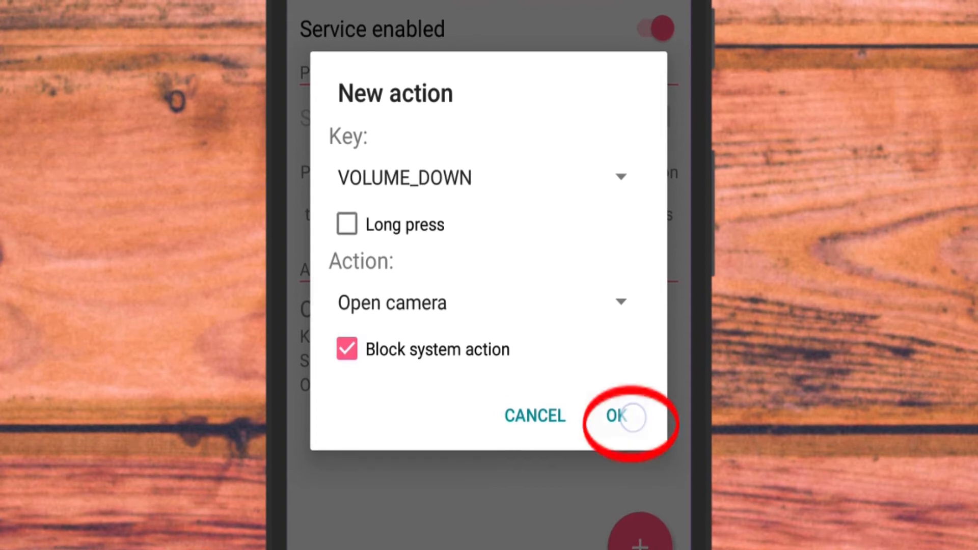
click(617, 416)
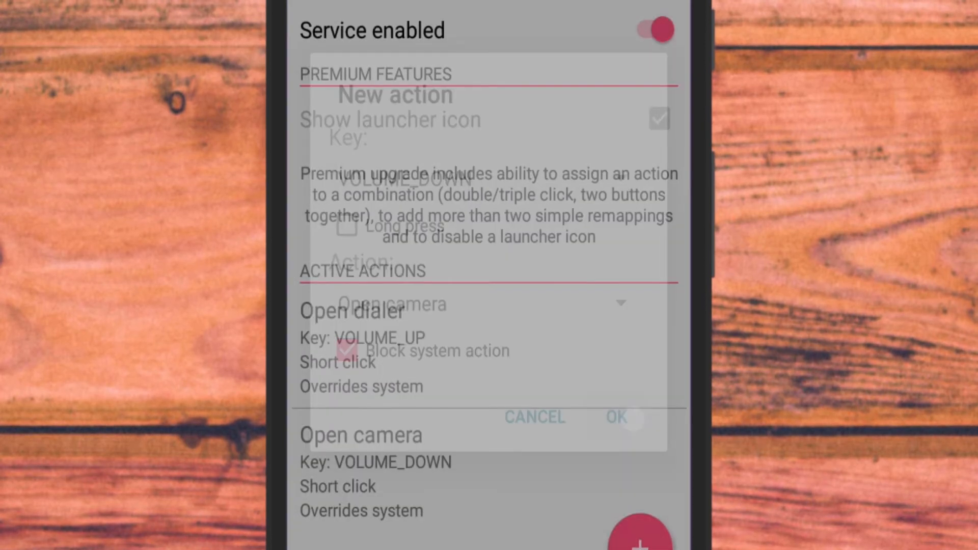
Step: Trigger the remapped volume down button so the camera launches
click(535, 417)
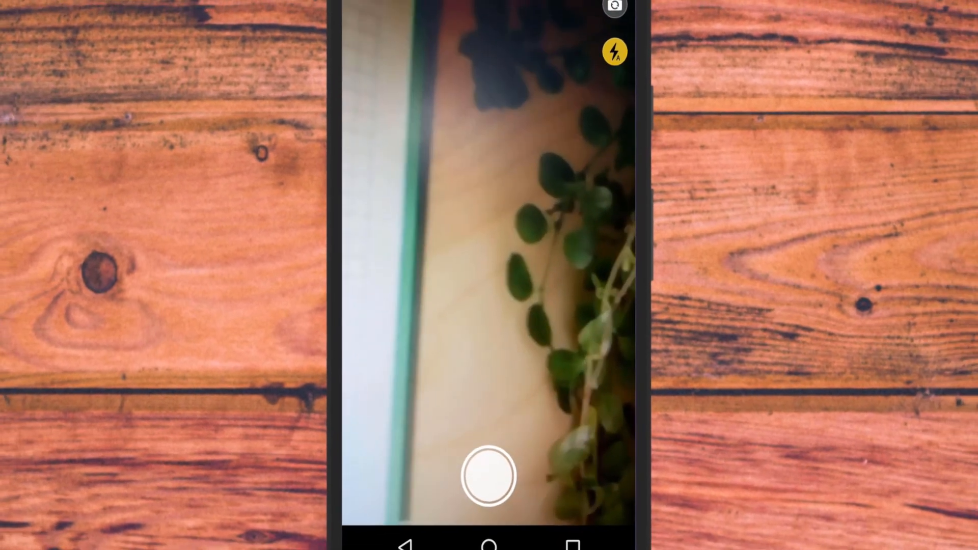
Step: Focus the camera preview on the plant, then return to the home screen
click(488, 274)
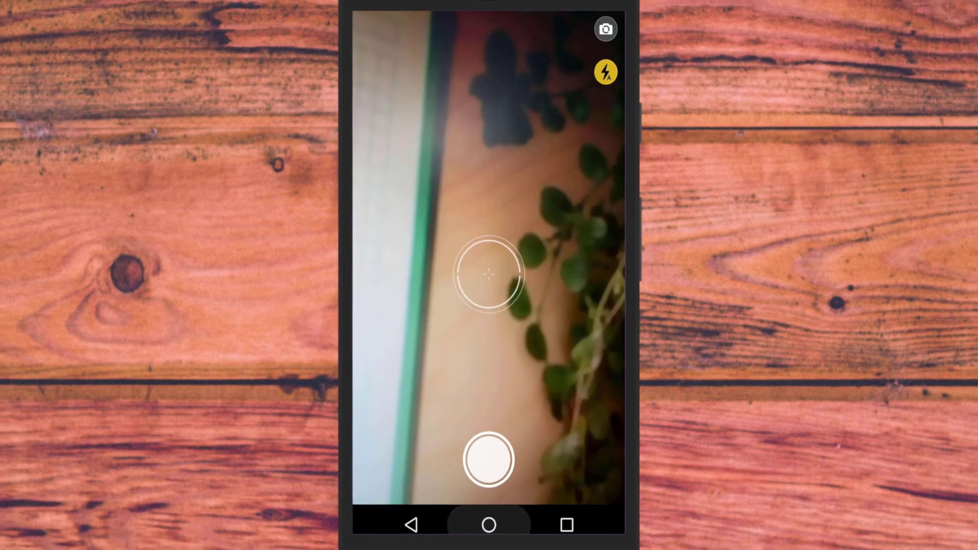
click(488, 524)
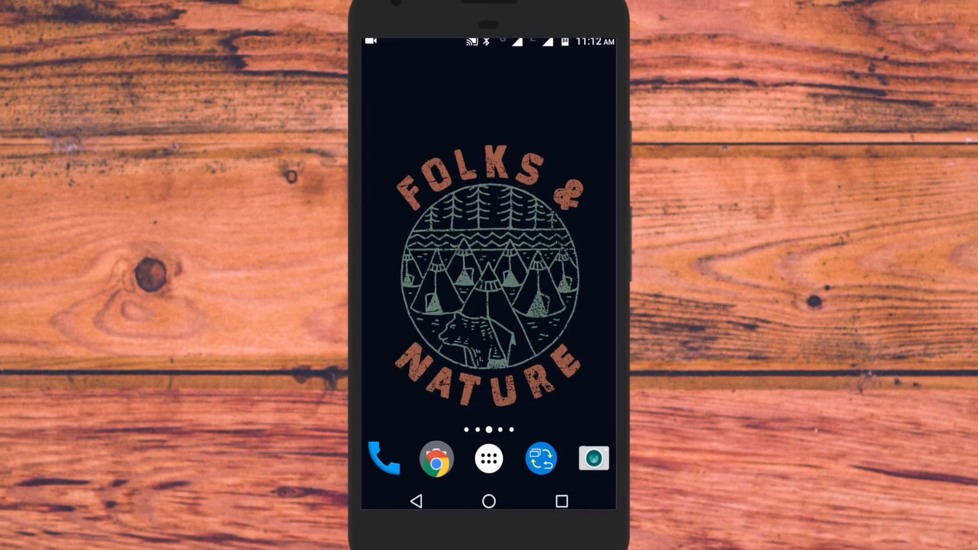